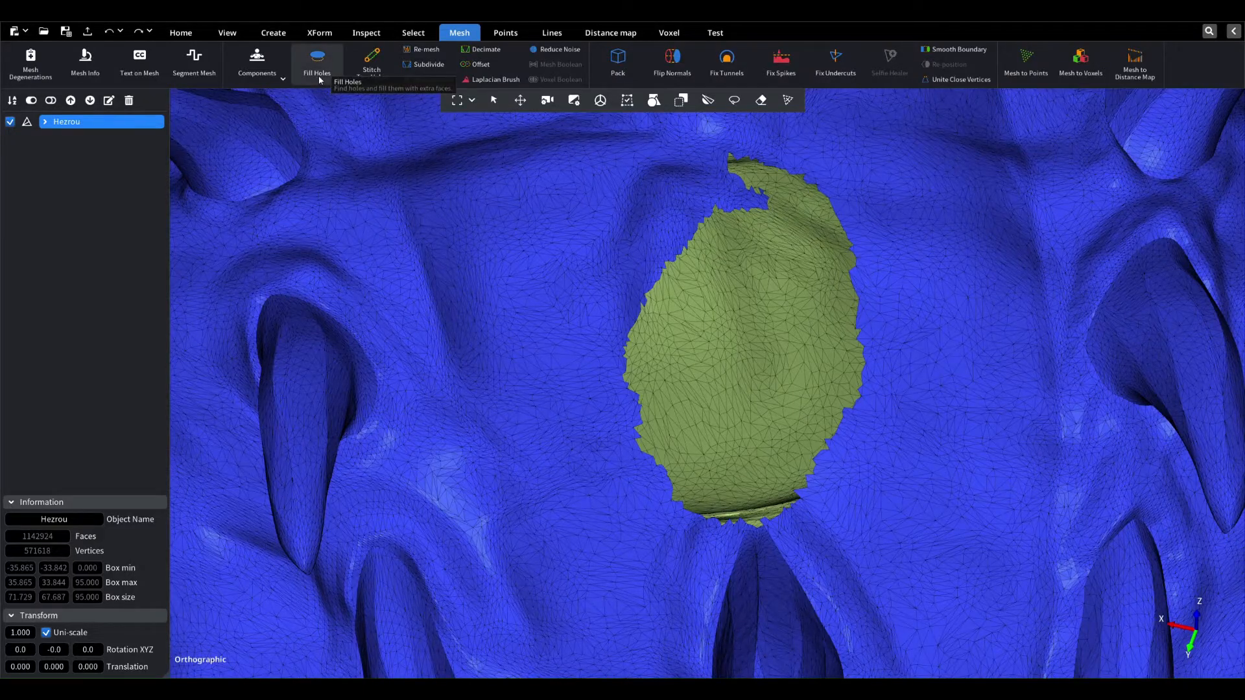
- Start the Fill Holes tool on the Hezrou mesh, which reports 133 holes
left_click(316, 60)
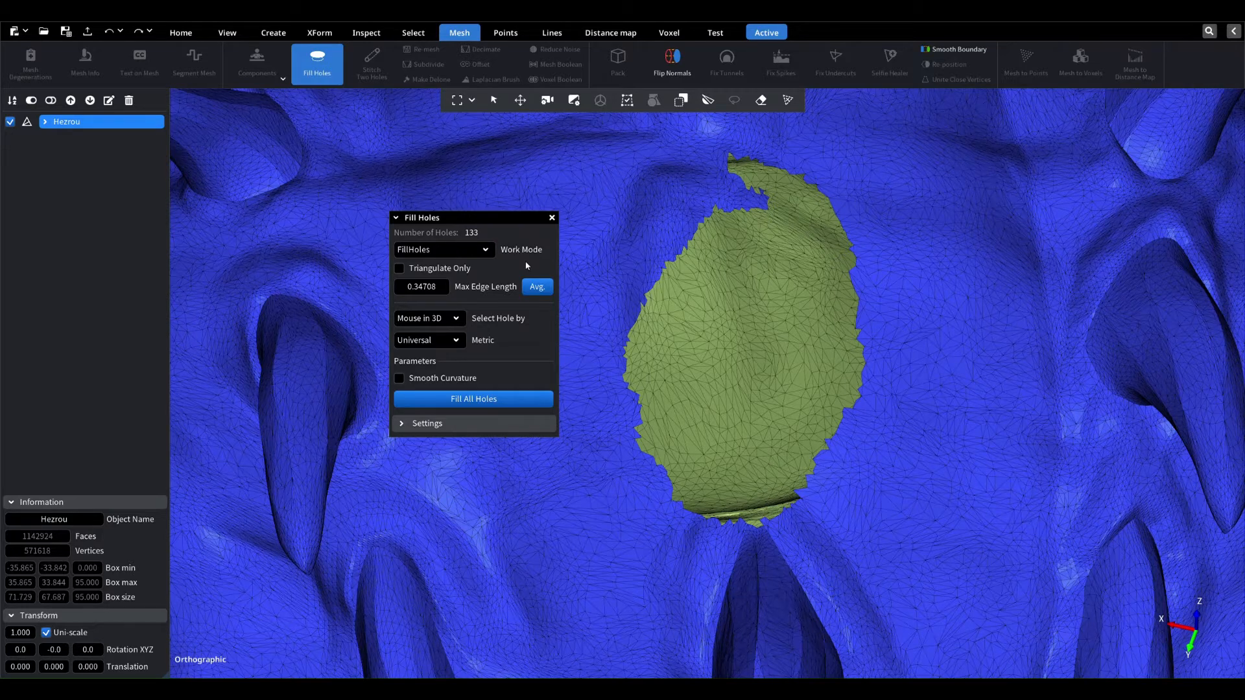
mouse_move(508, 334)
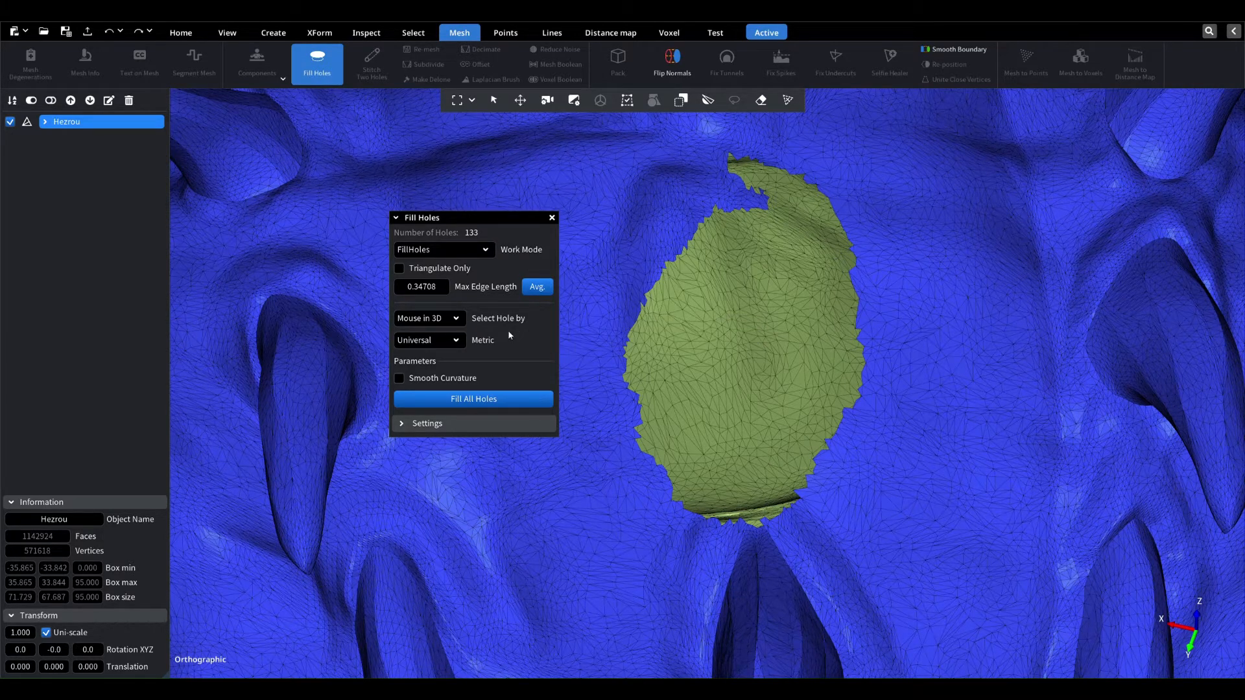
mouse_move(482, 340)
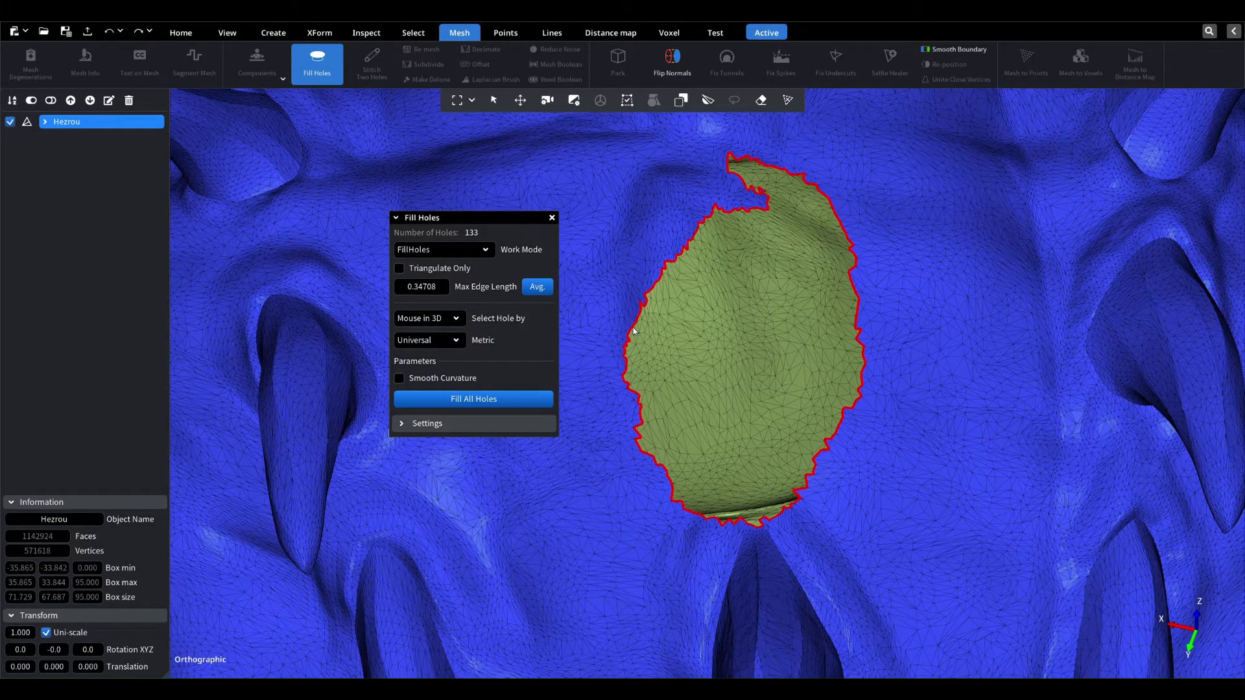
left_click(738, 333)
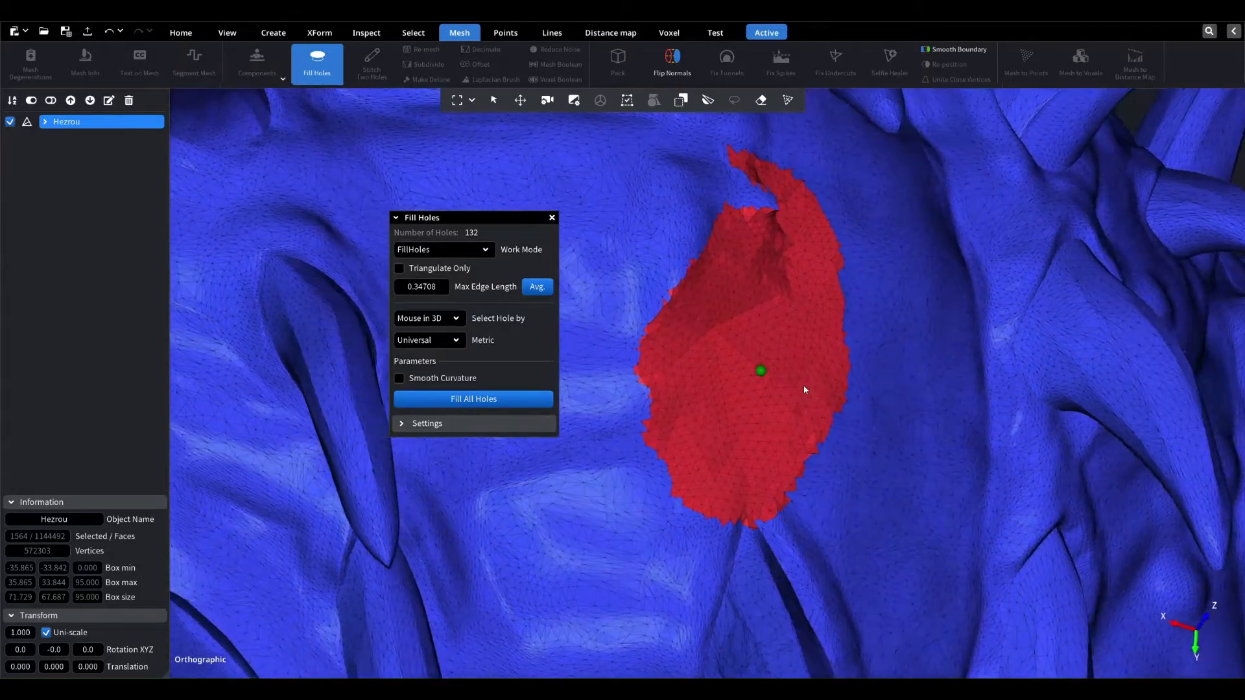
left_click(473, 398)
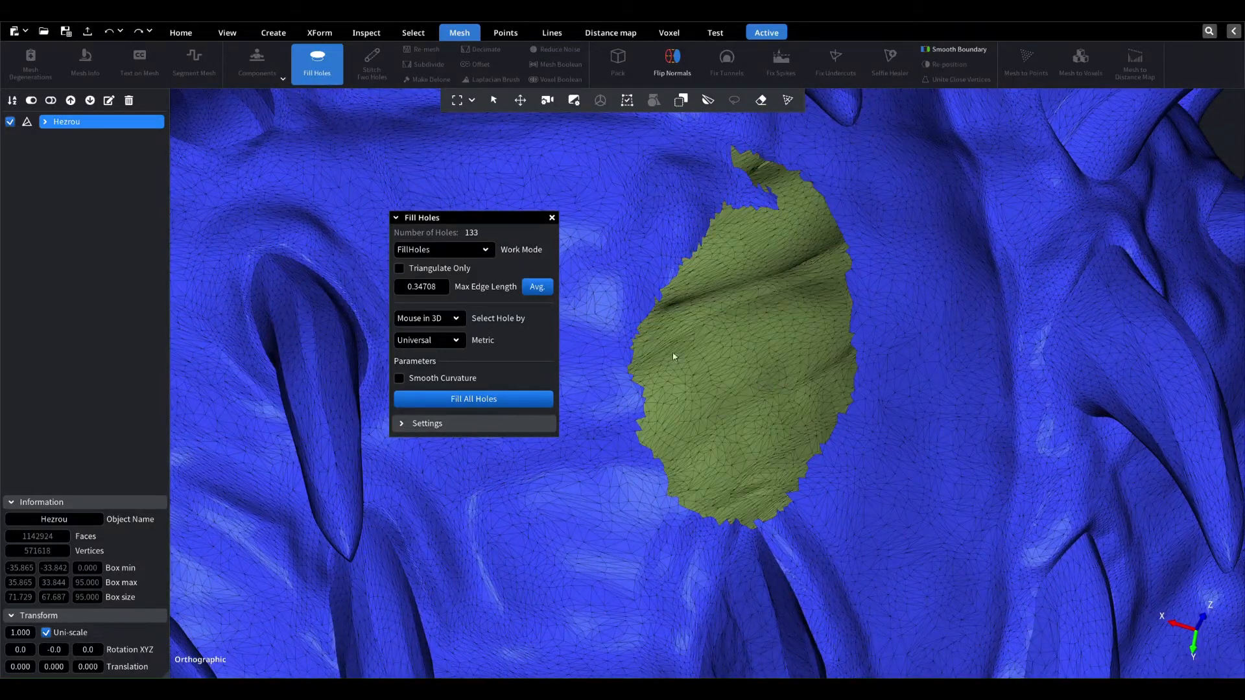
left_click(399, 268)
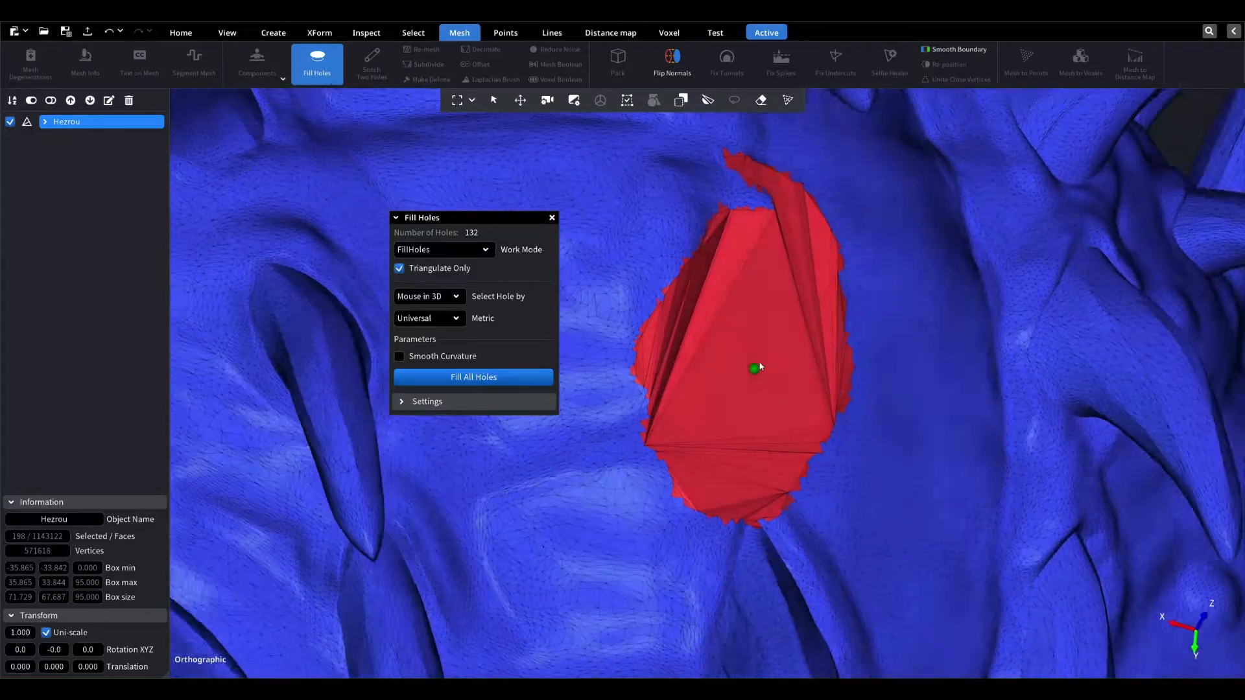
- Undo the triangulated fill and turn off Triangulate Only so the hole stays open
left_click(473, 376)
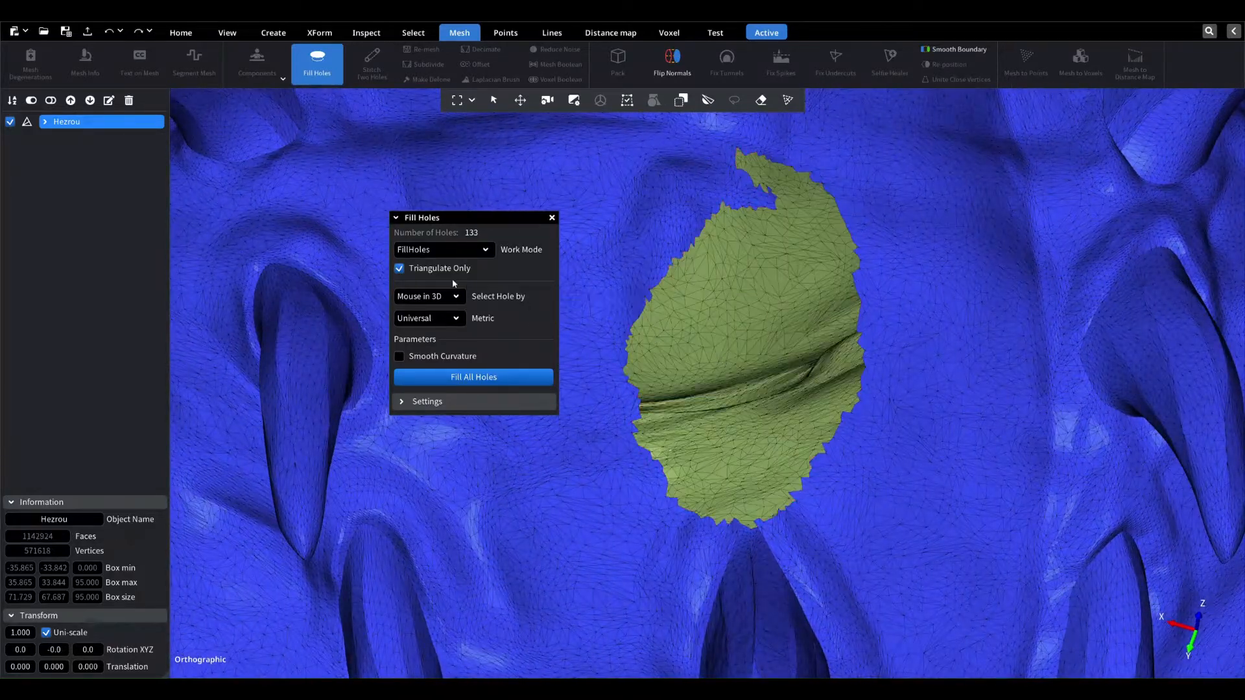
left_click(399, 267)
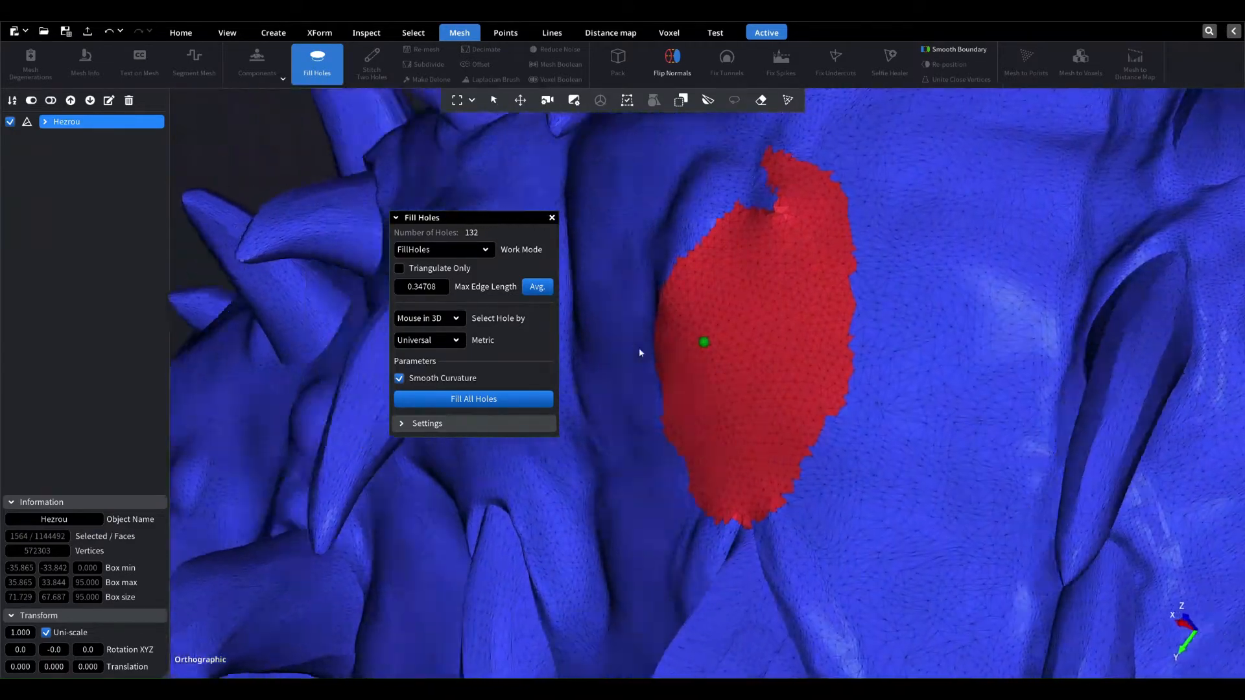
- Deselect the new smooth-curvature patch to inspect how it blends into the surface
left_click(473, 398)
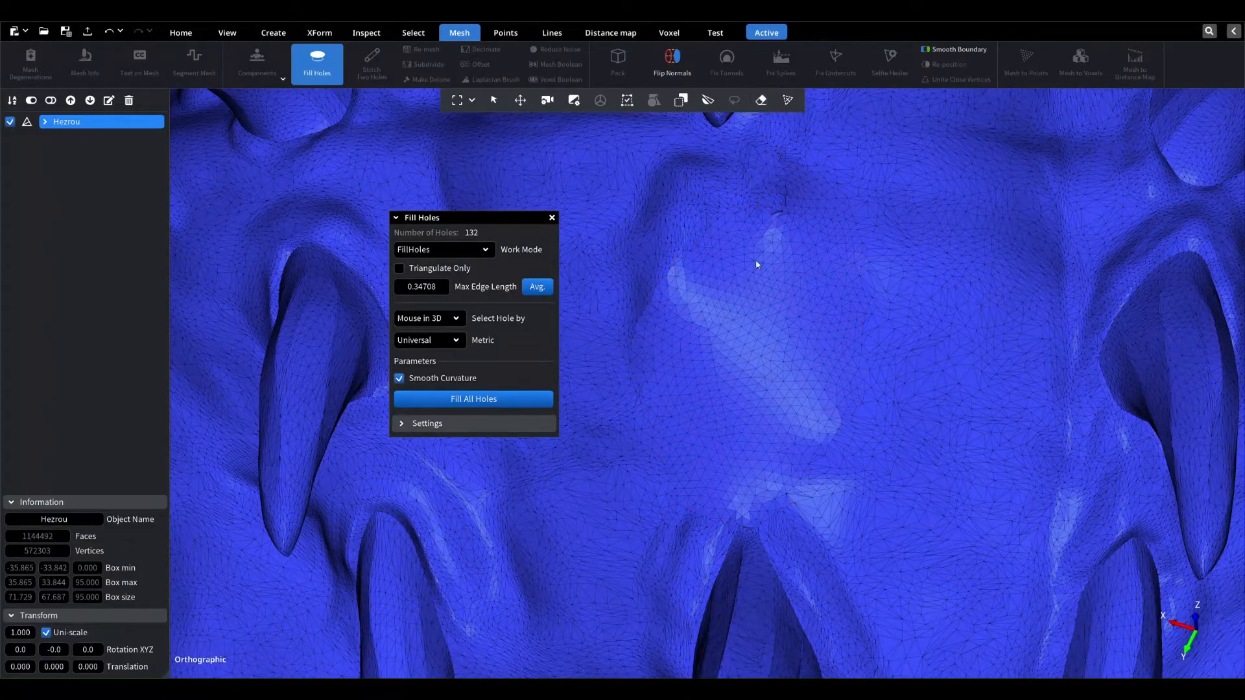